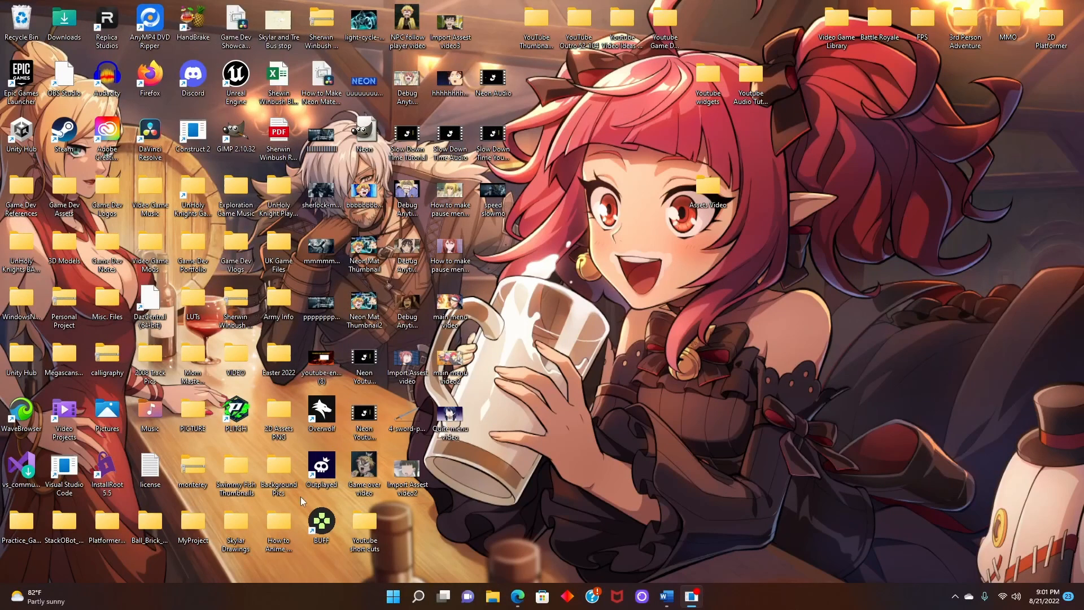
# - Launch the MyProject .uproject file from the MyProject folder in File Explorer
pyautogui.doubleClick(193, 525)
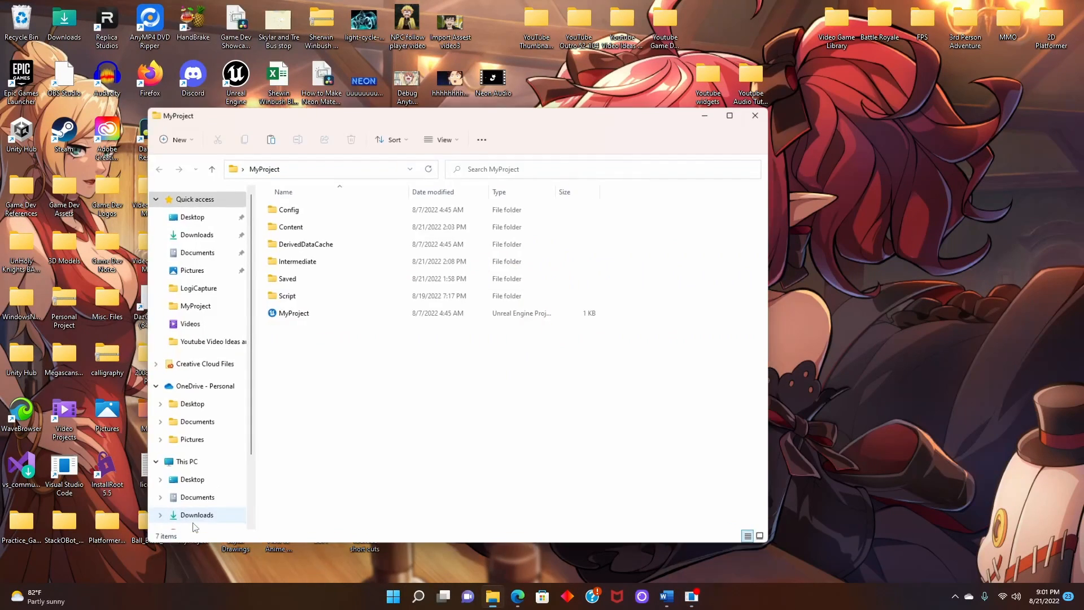
pyautogui.click(293, 313)
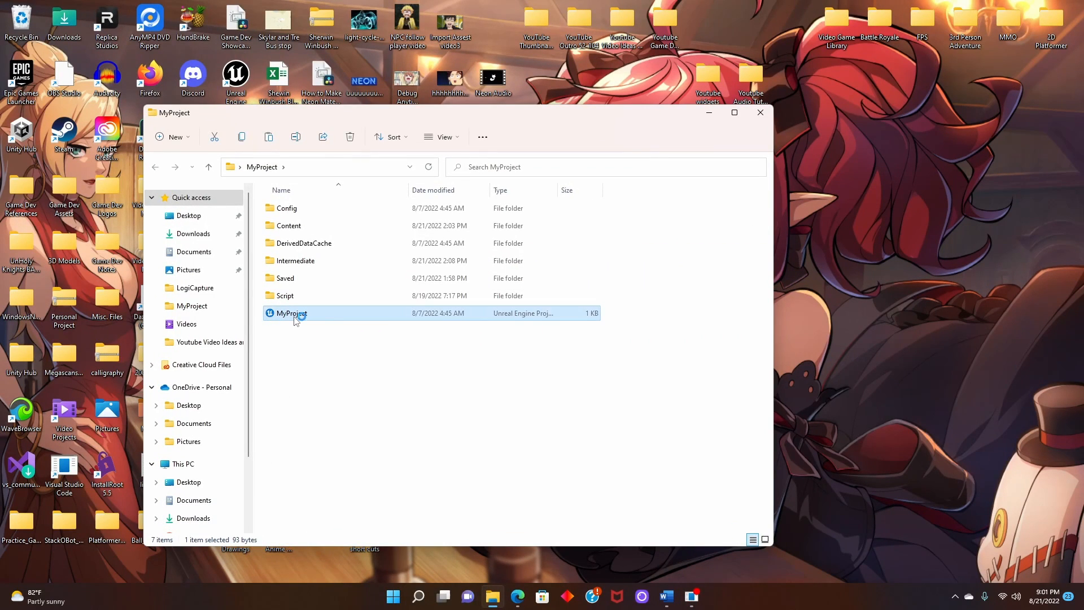
pyautogui.doubleClick(290, 312)
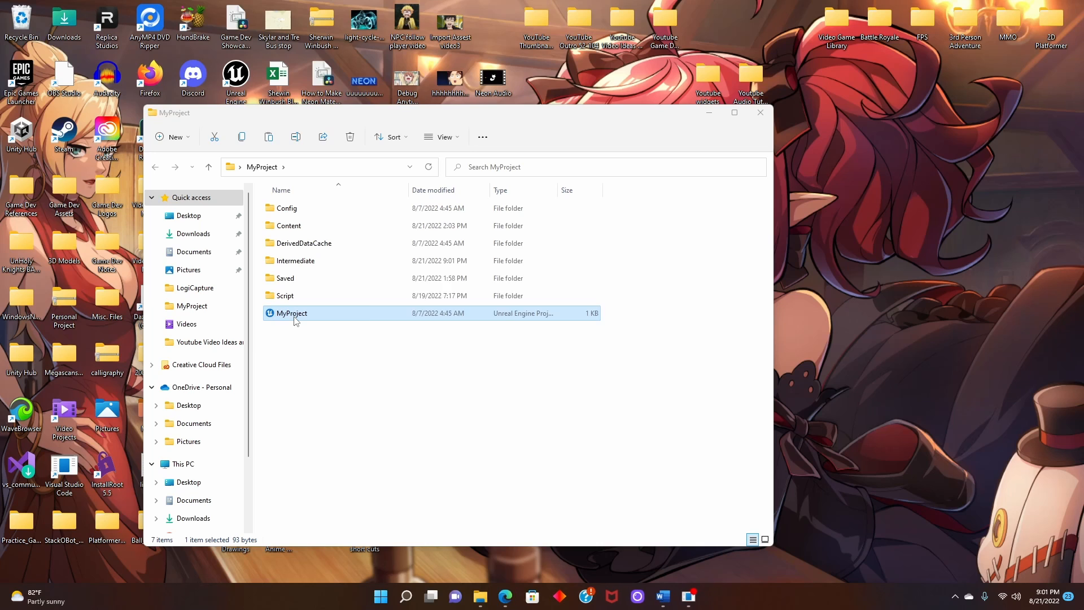
# - Dismiss the prompt to reopen previous asset editors once MyProject loads
pyautogui.doubleClick(290, 313)
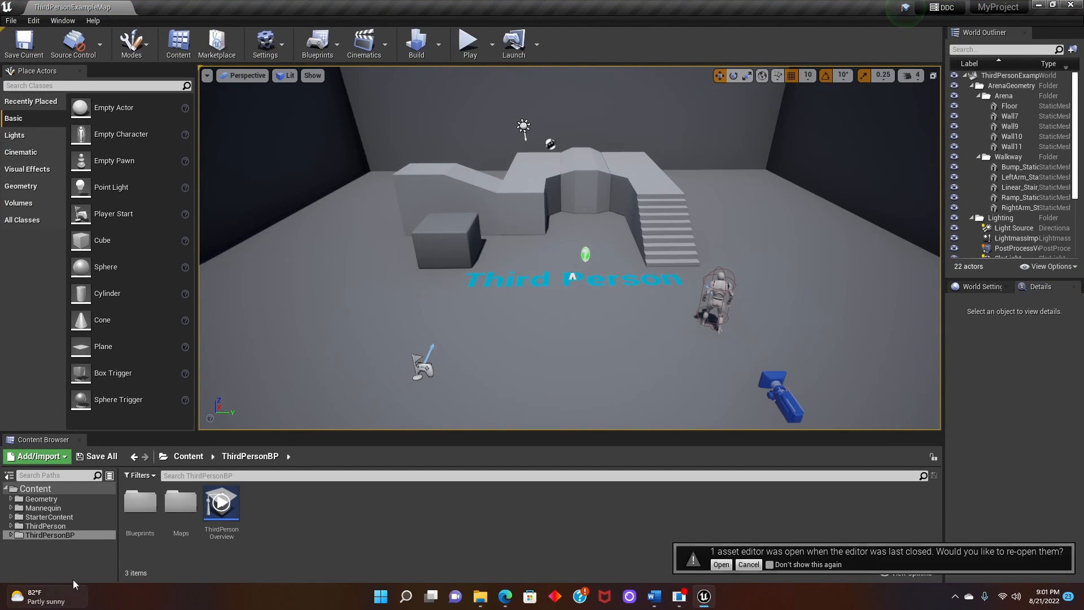
pyautogui.click(748, 565)
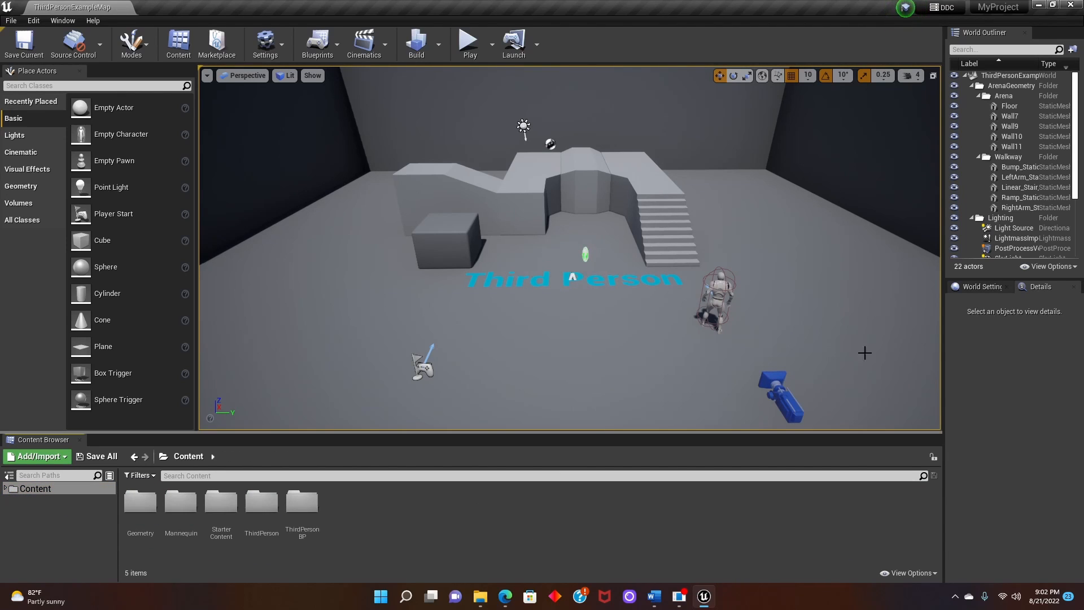
pyautogui.moveTo(673, 416)
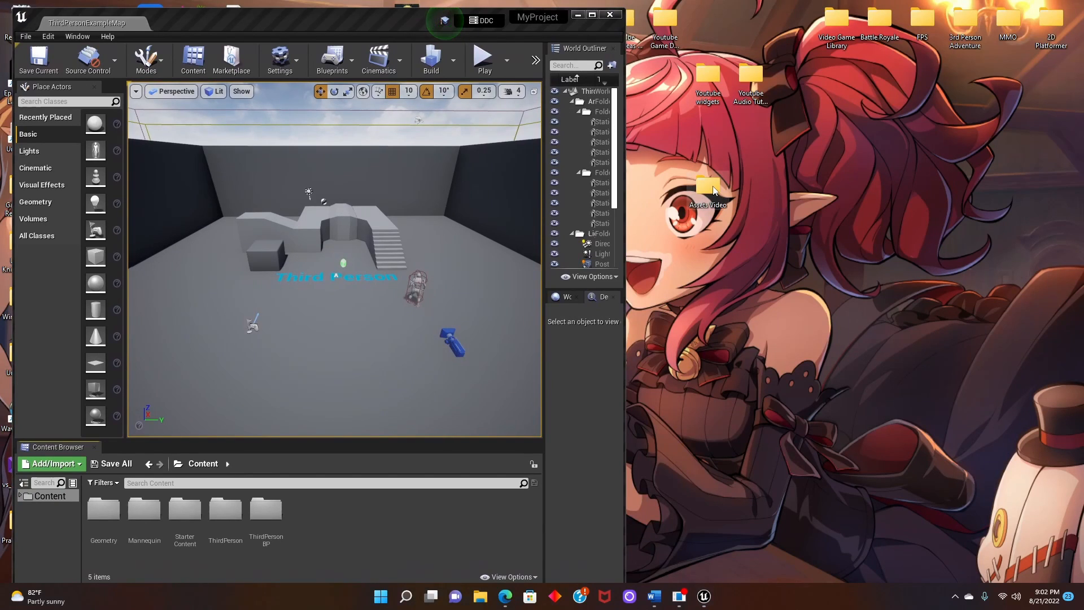
# - Import textures 31–34 into Content and select texture 31 for the cube's new material
pyautogui.doubleClick(707, 186)
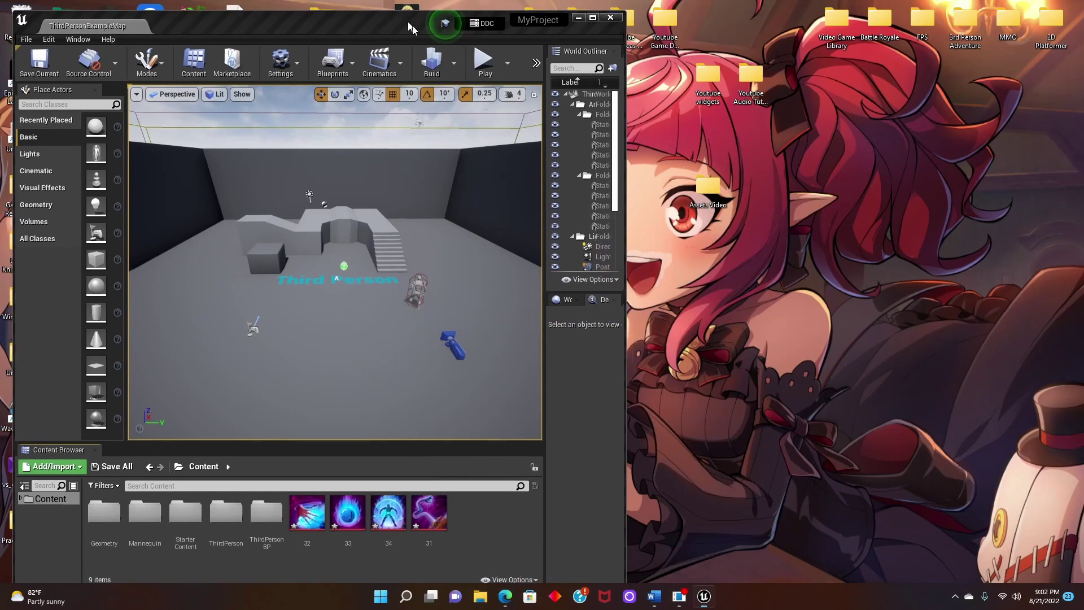
pyautogui.click(593, 17)
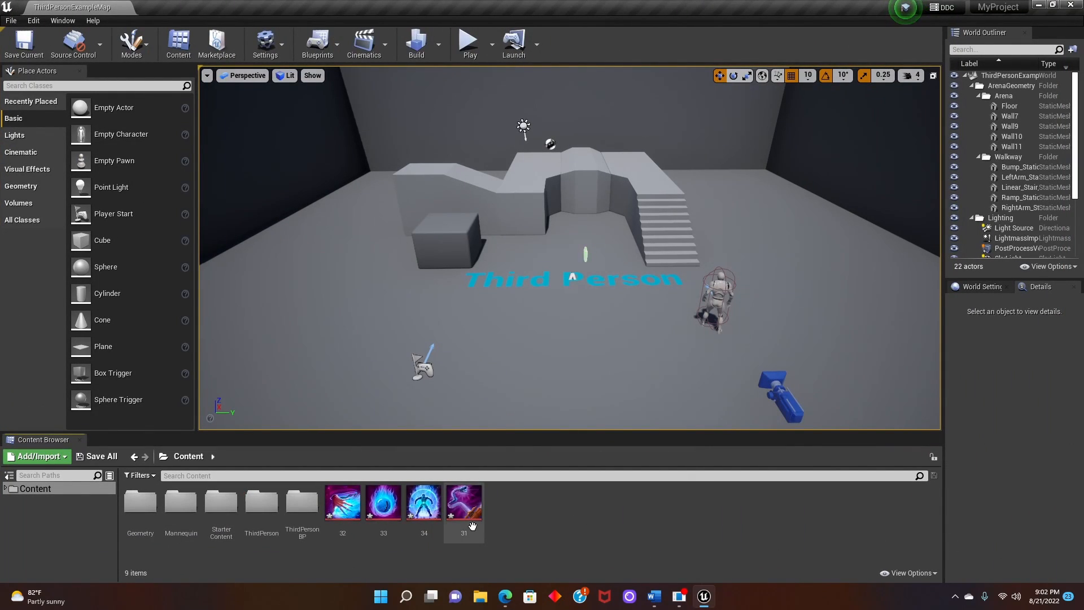
pyautogui.click(463, 501)
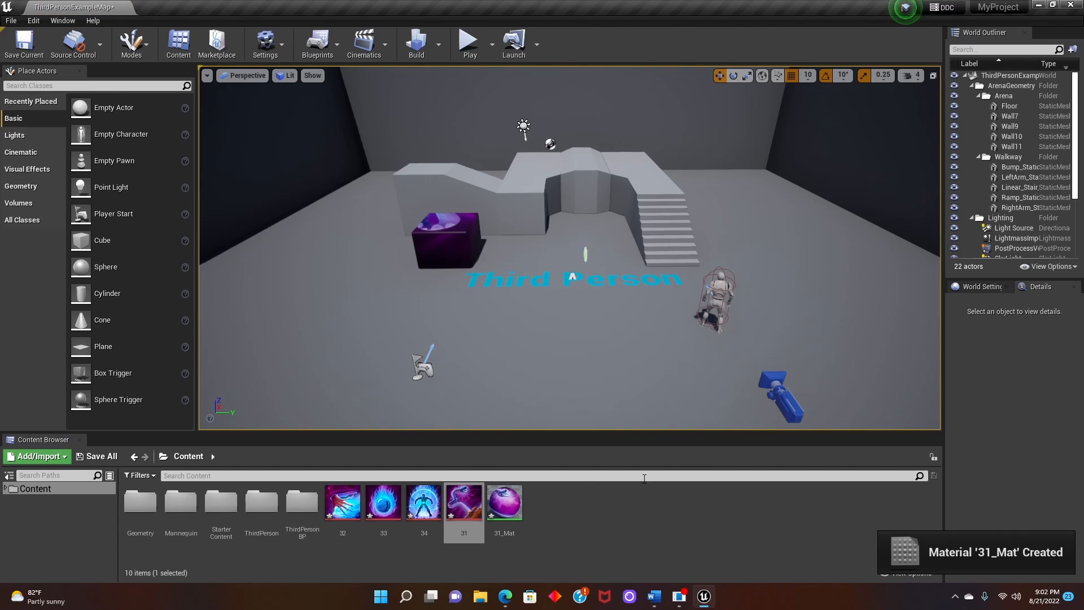
# - Play-test the level, running the character to the 31_Mat cube, then stop the session
pyautogui.click(467, 42)
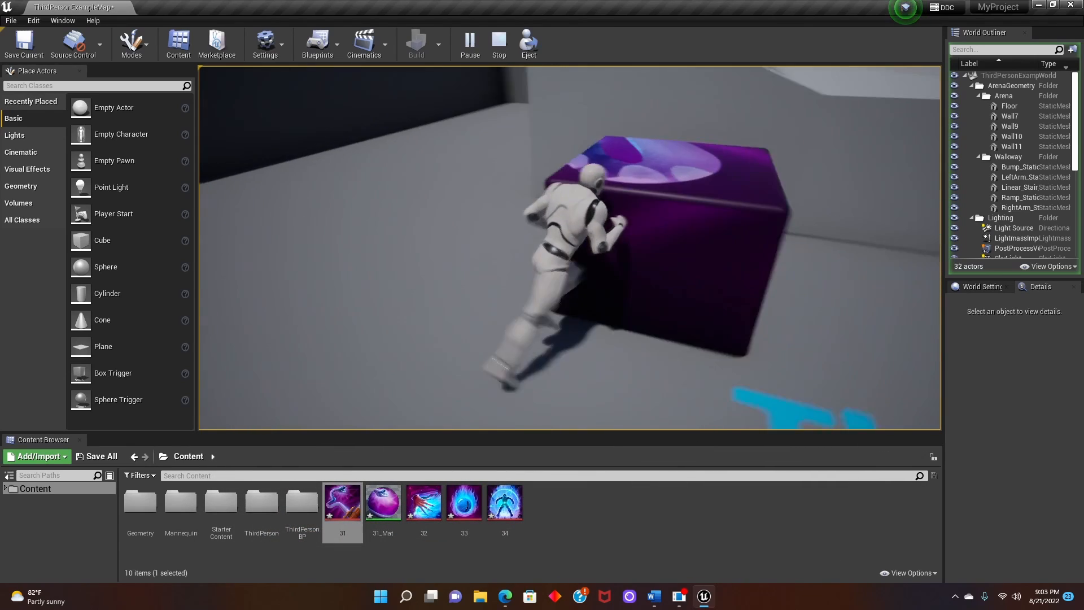
pyautogui.click(498, 43)
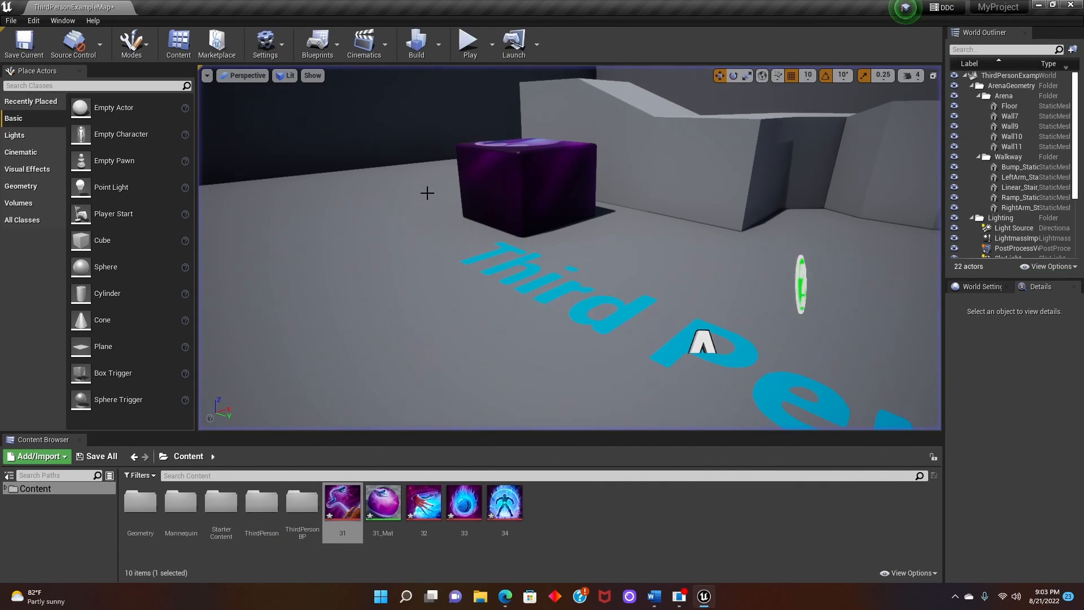
pyautogui.moveTo(1030, 6)
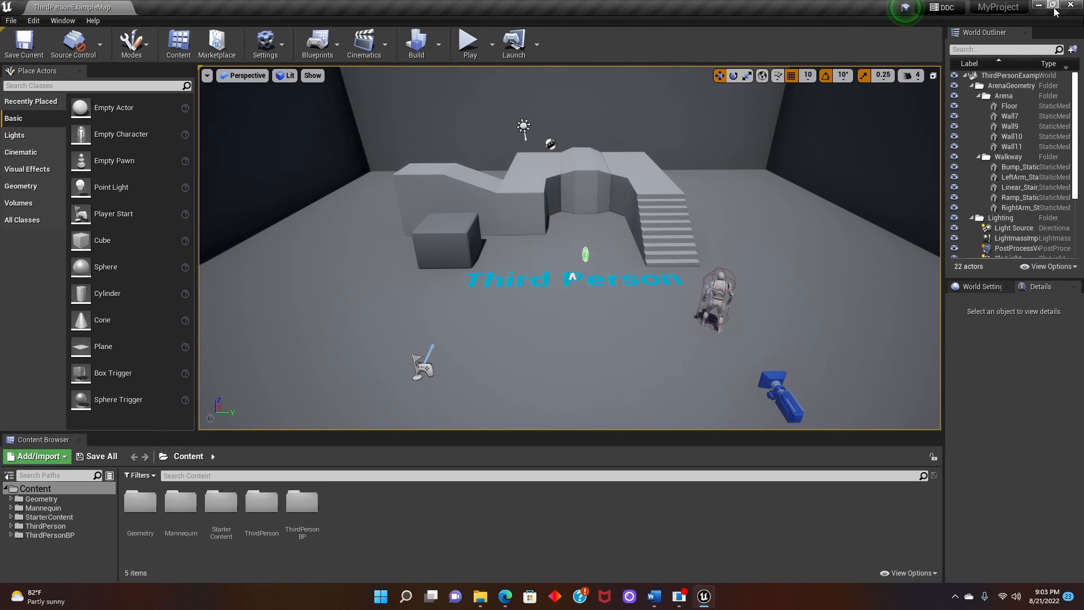
# - Move the texture files from the Assets Video folder into MyProject/Content and close Explorer
pyautogui.click(1052, 7)
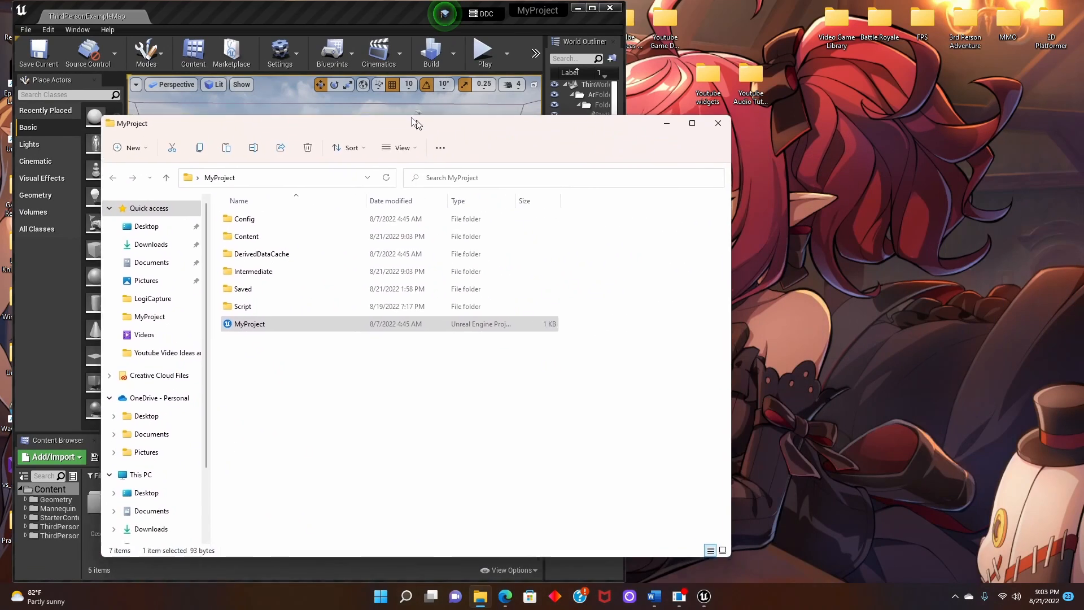
pyautogui.moveTo(414, 123); pyautogui.dragTo(345, 97)
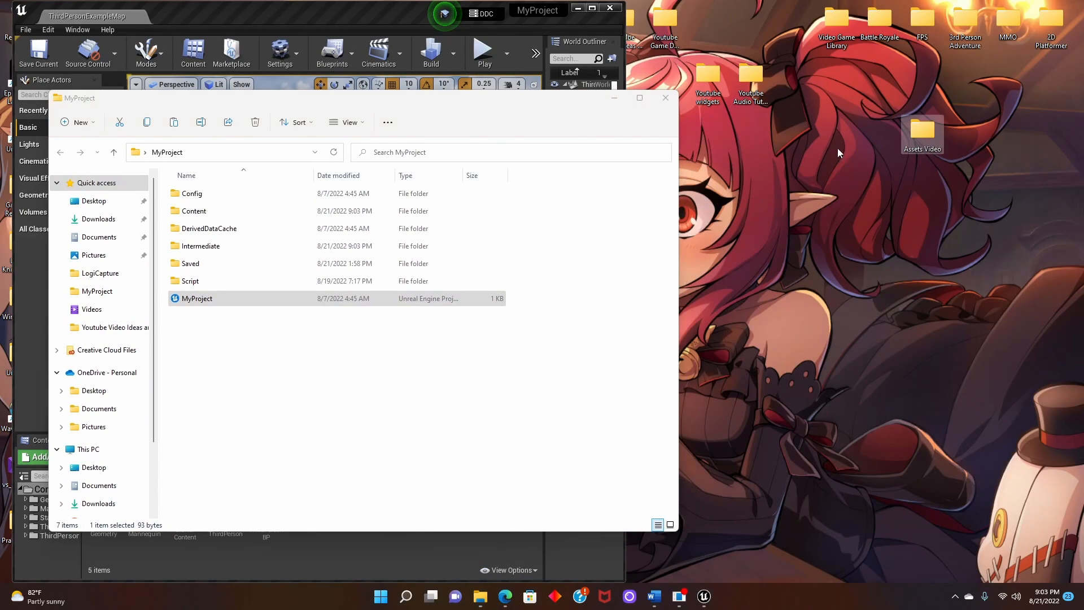
pyautogui.doubleClick(921, 132)
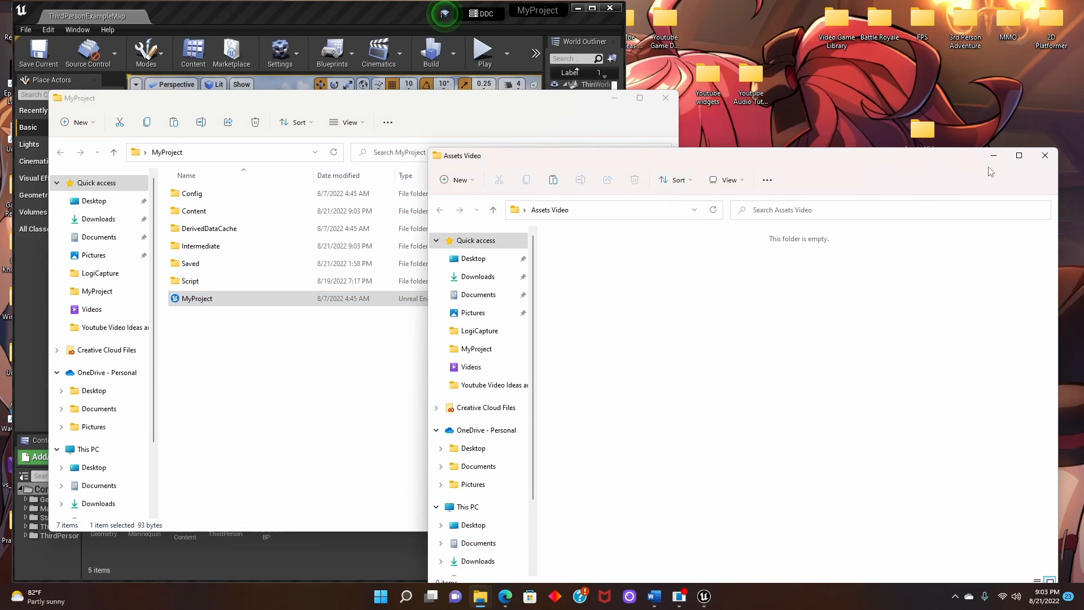
pyautogui.click(1044, 155)
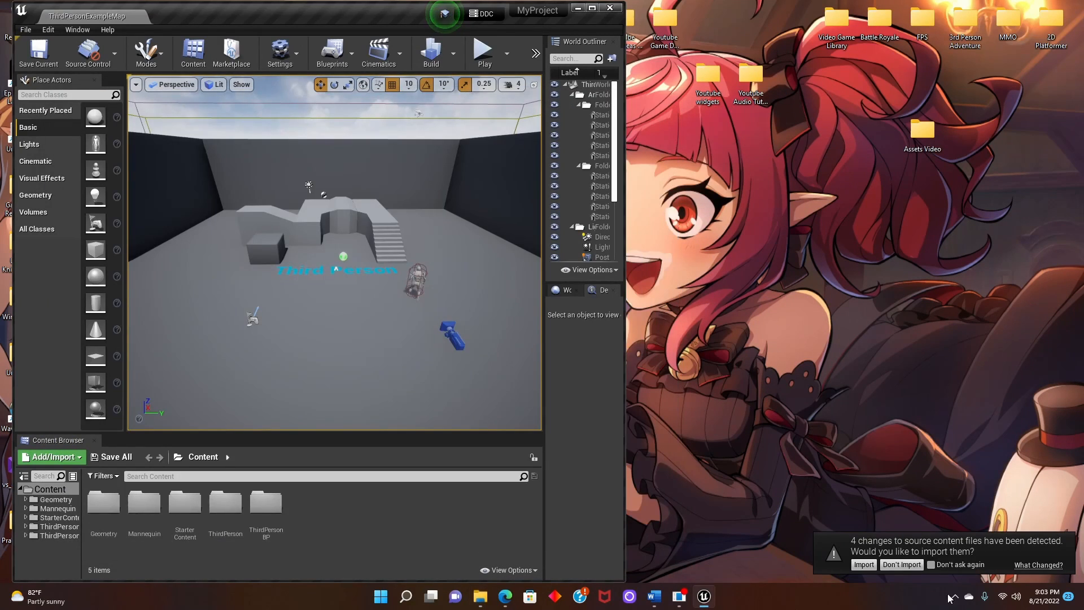
# - Accept the '4 changes to source content files' import and maximize the editor
pyautogui.click(861, 564)
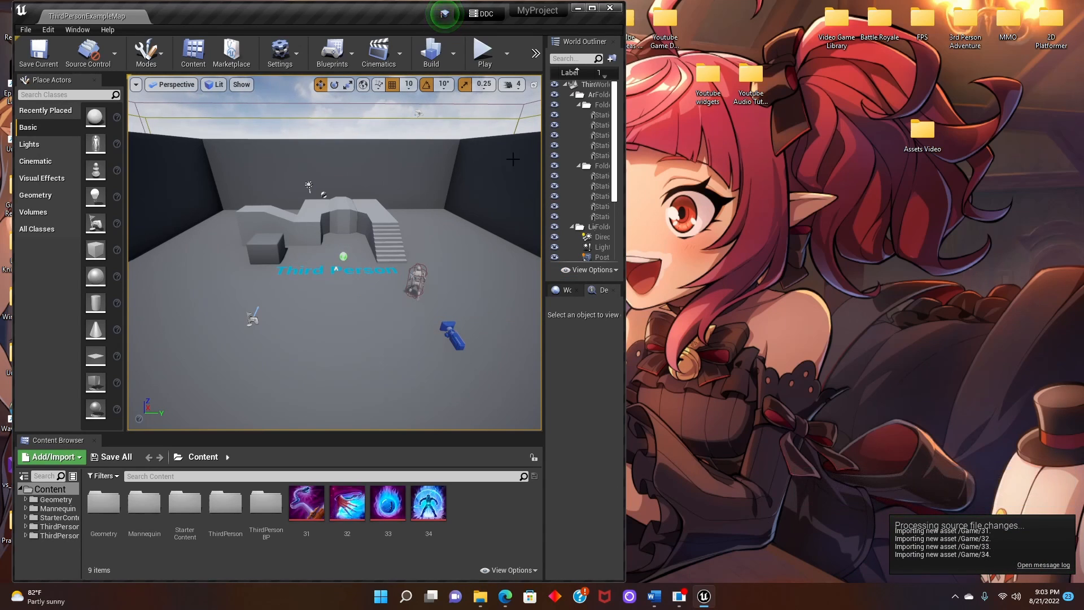
pyautogui.click(599, 8)
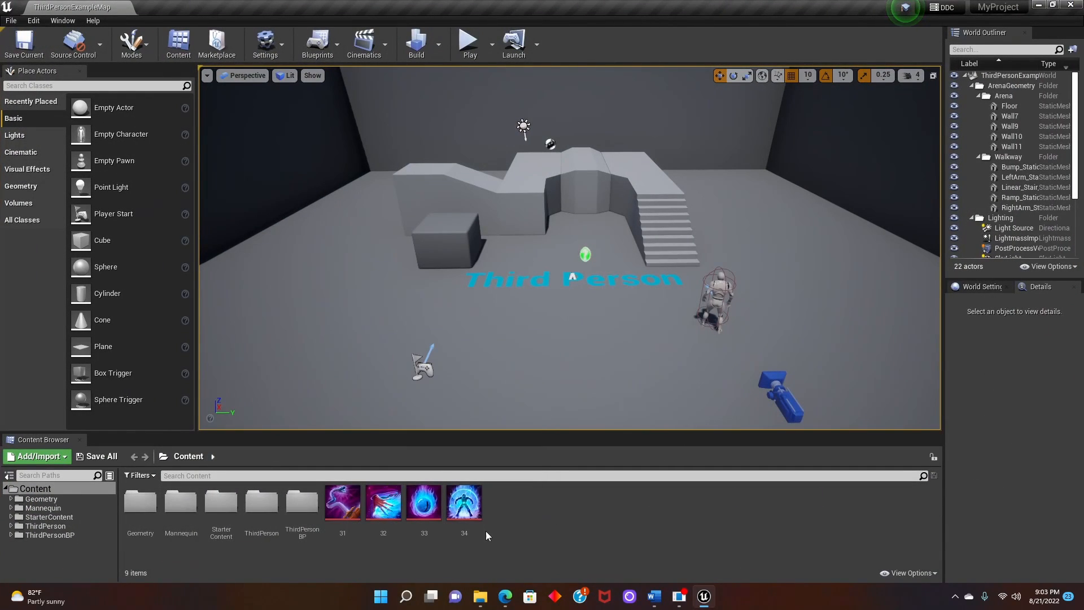
pyautogui.moveTo(869, 165)
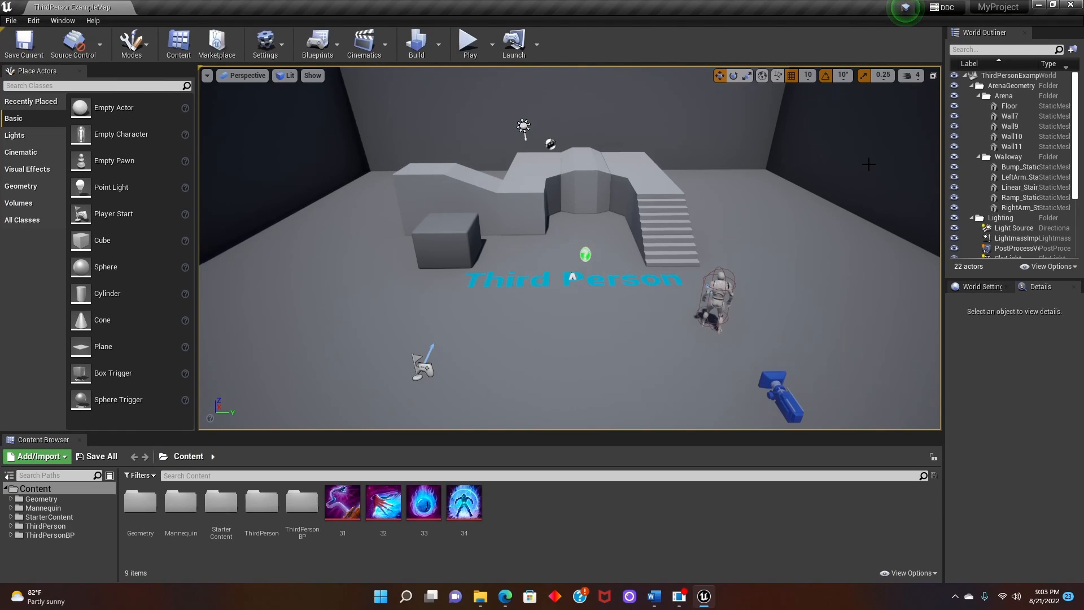
pyautogui.moveTo(464, 504)
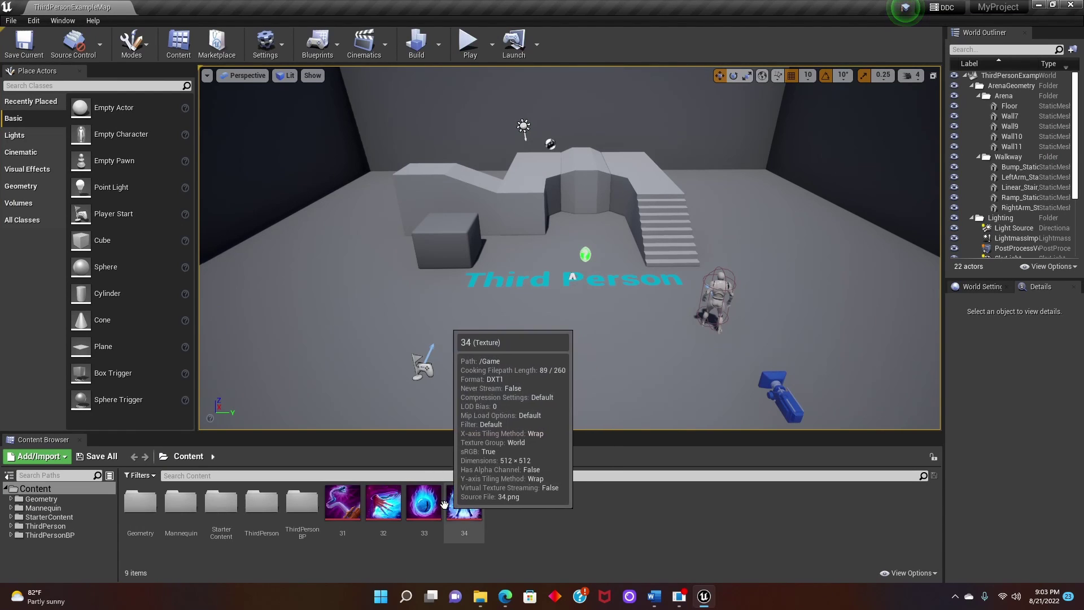
pyautogui.moveTo(424, 503)
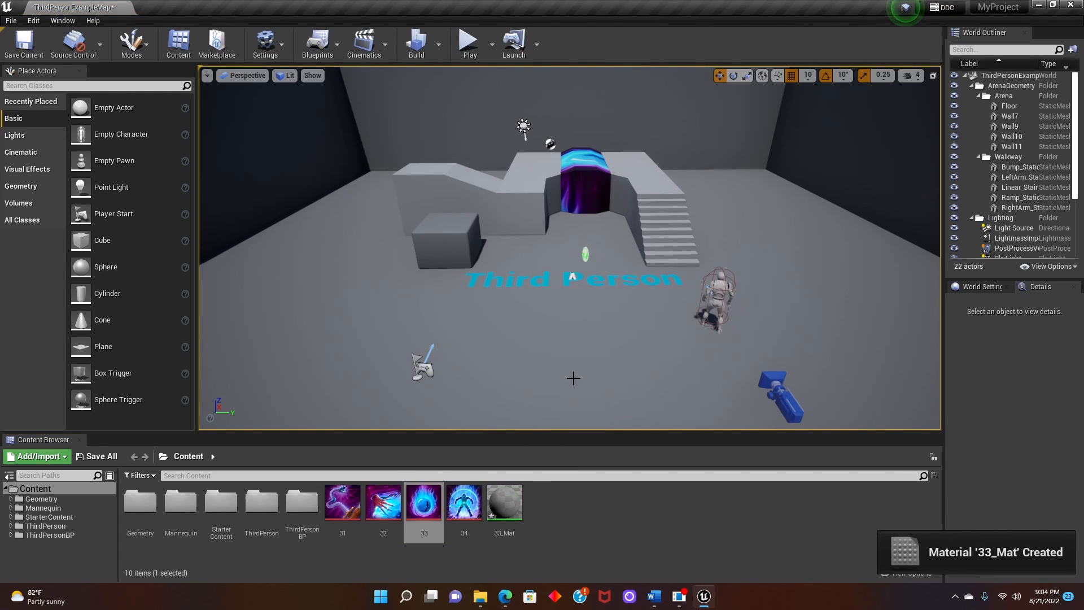
pyautogui.moveTo(424, 502)
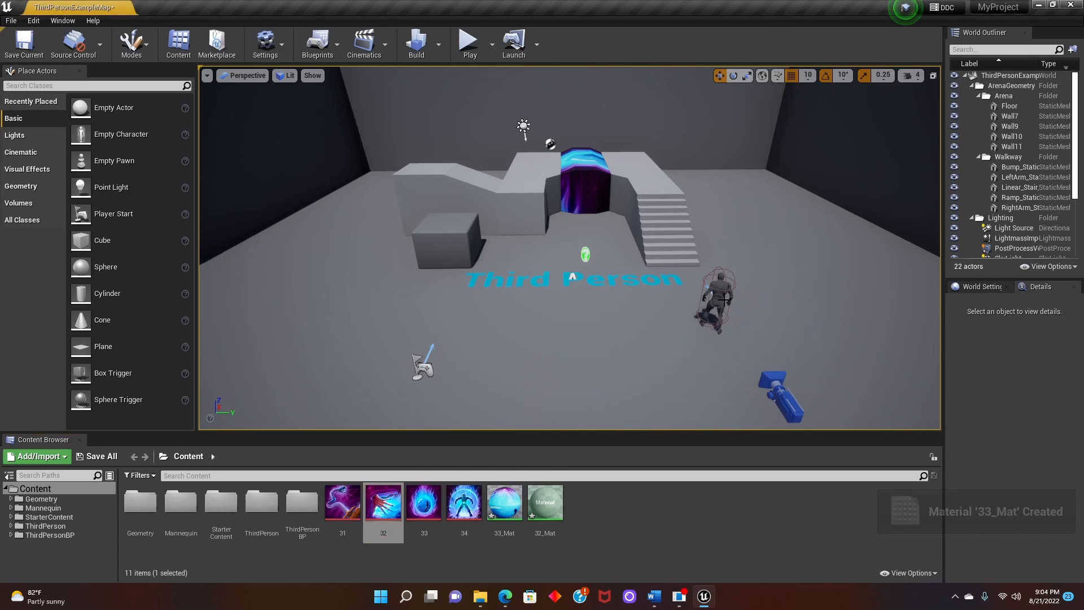
pyautogui.moveTo(469, 43)
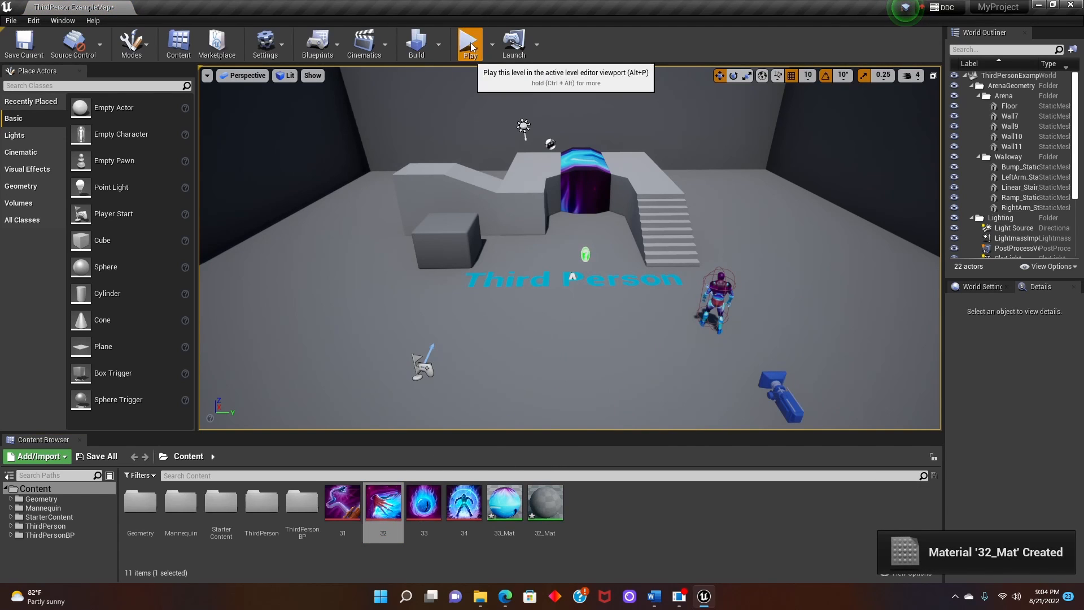
# - Play the level with 33_Mat on the stair block and 32_Mat on the mannequin
pyautogui.click(470, 43)
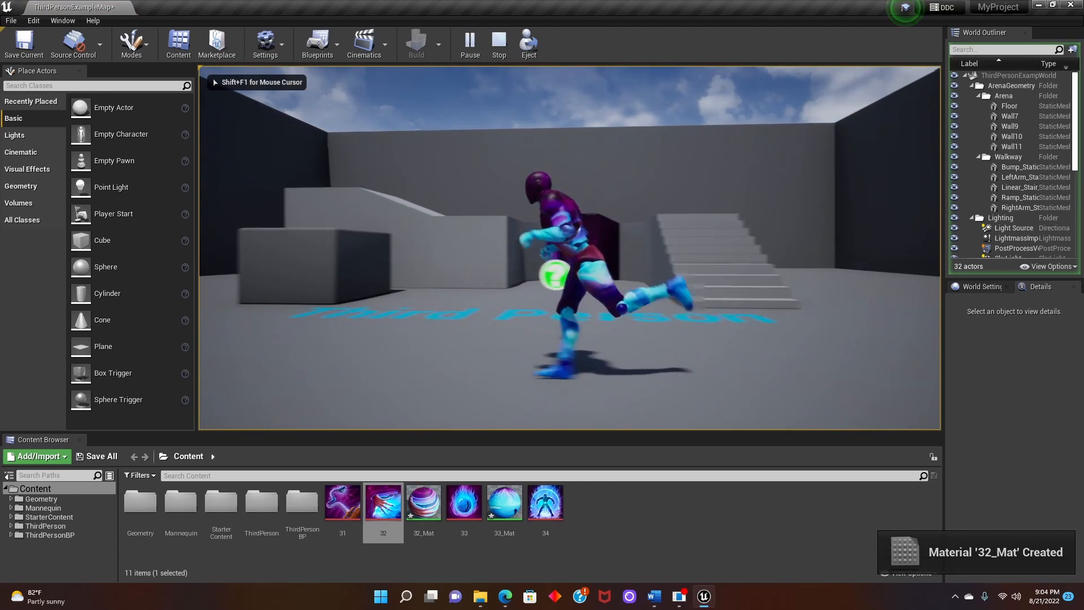